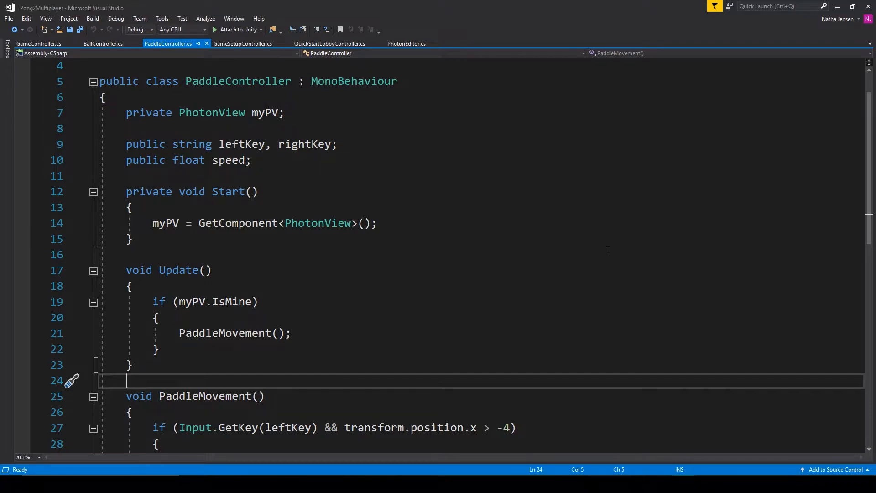
# Add 'Camera.main.transform.rotation = transform.rotation;' to the Start method of PaddleController.cs
pyautogui.click(378, 223)
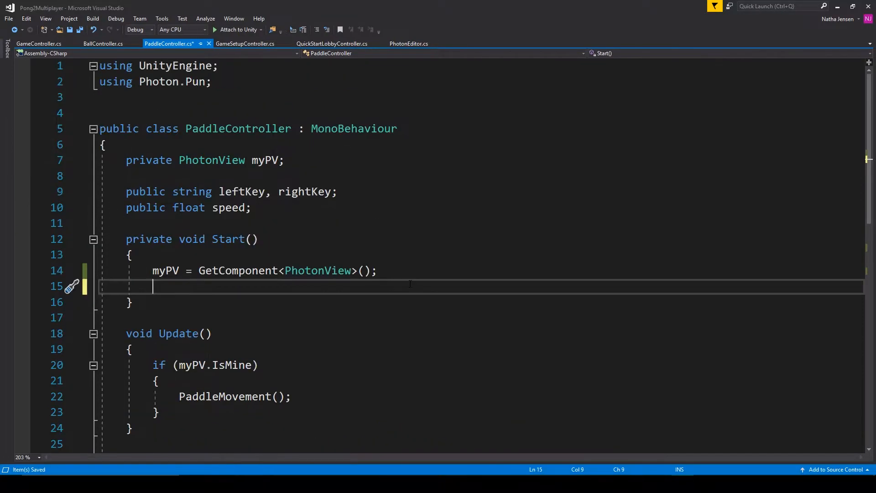
pyautogui.write('camera.main.transform.')
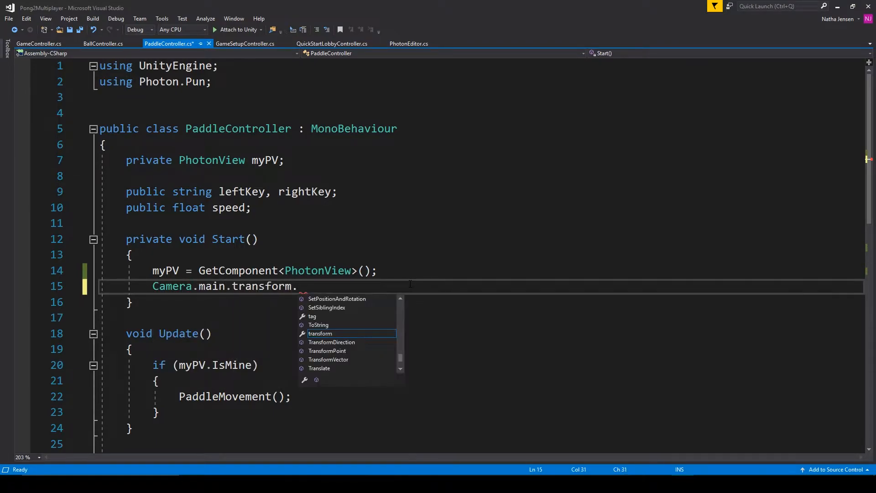
pyautogui.write('rotation = transform.')
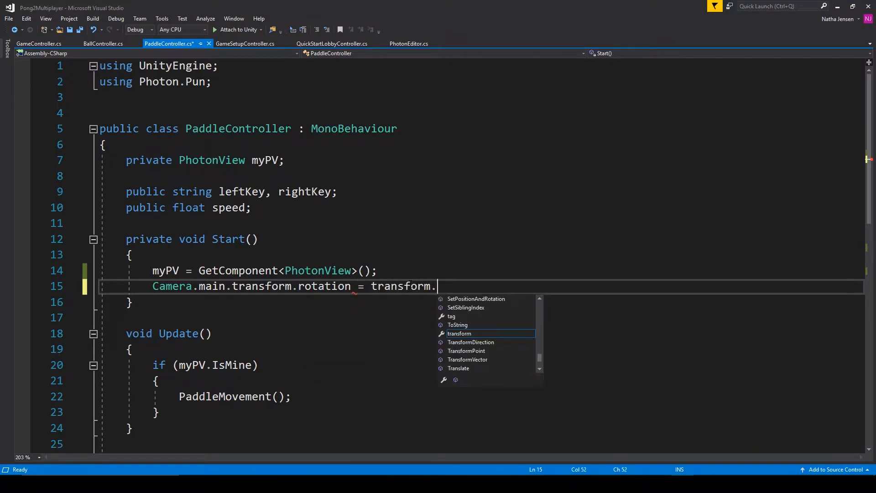
pyautogui.write('rotation;')
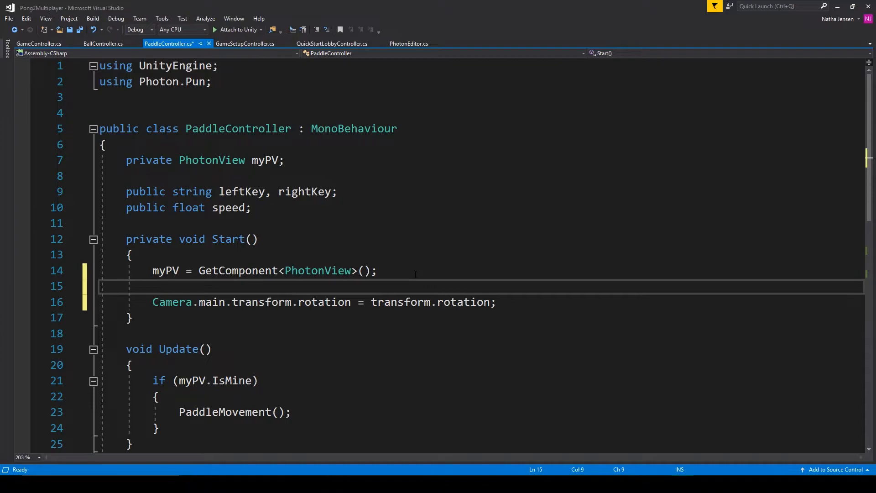
# Wrap the camera rotation line in an if (myPV.IsMine) block
pyautogui.write('if(my')
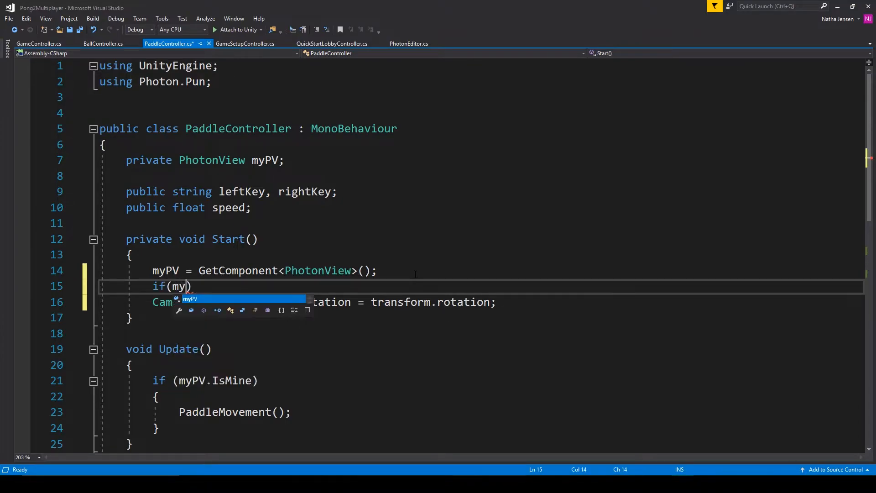
pyautogui.write('PV.is')
pyautogui.write('}')
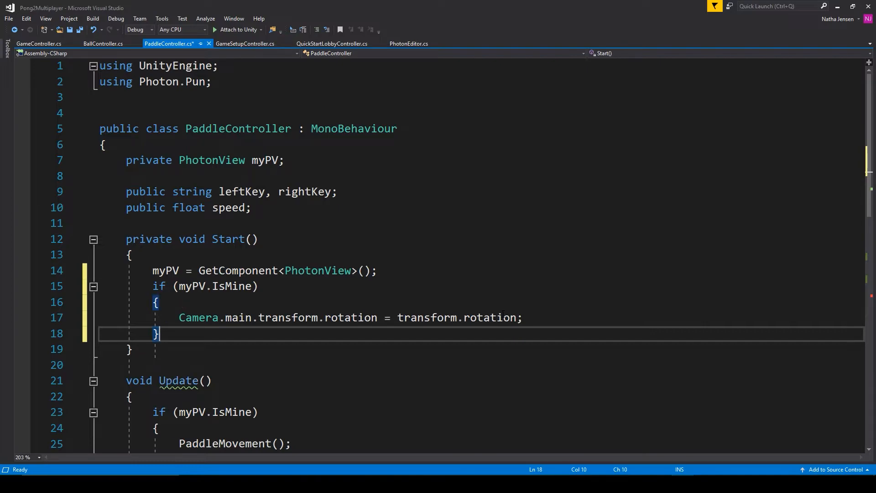
# Change both PaddleMovement Translate calls from Space.World to Space.Self and save the script
pyautogui.scroll(-3)
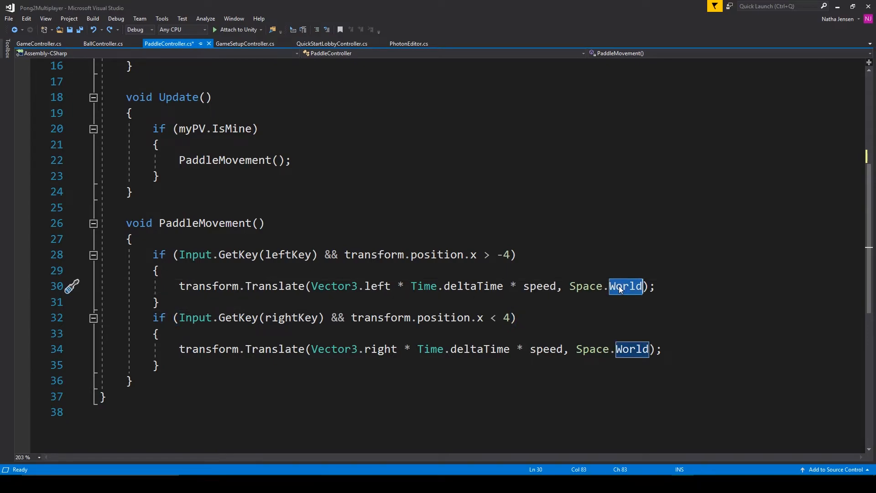
pyautogui.write('Self')
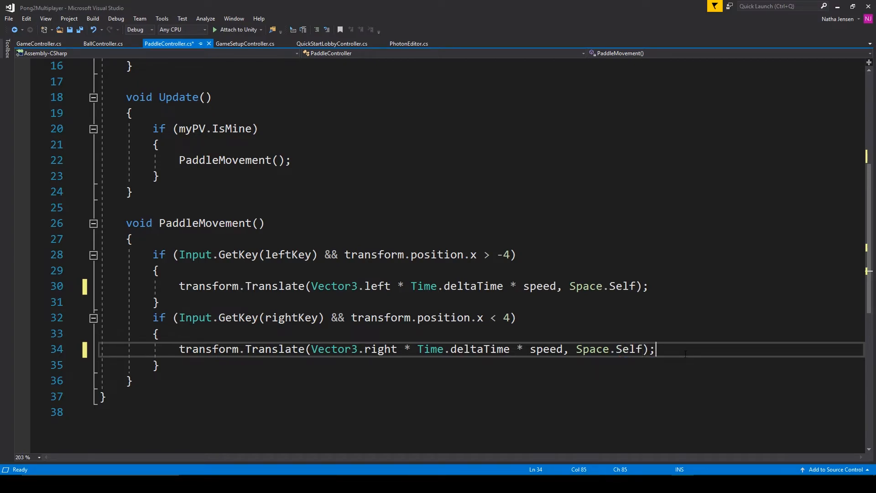
pyautogui.press('ctrl+s')
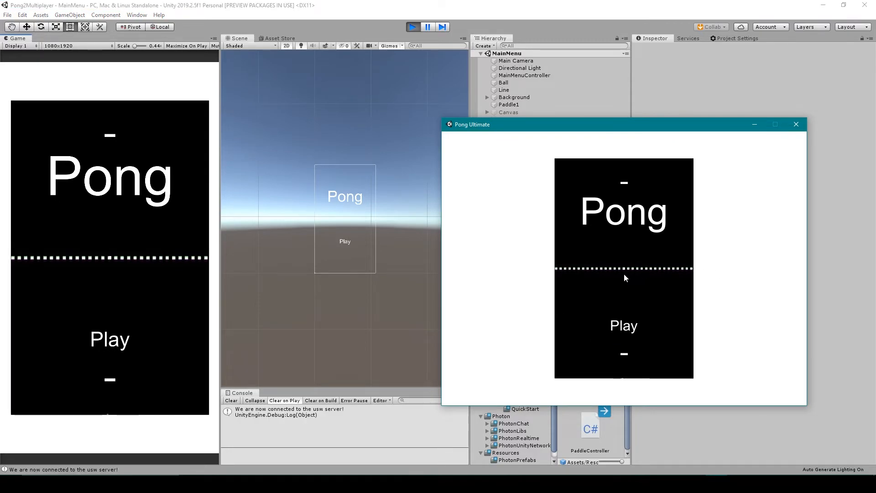
pyautogui.moveTo(616, 300)
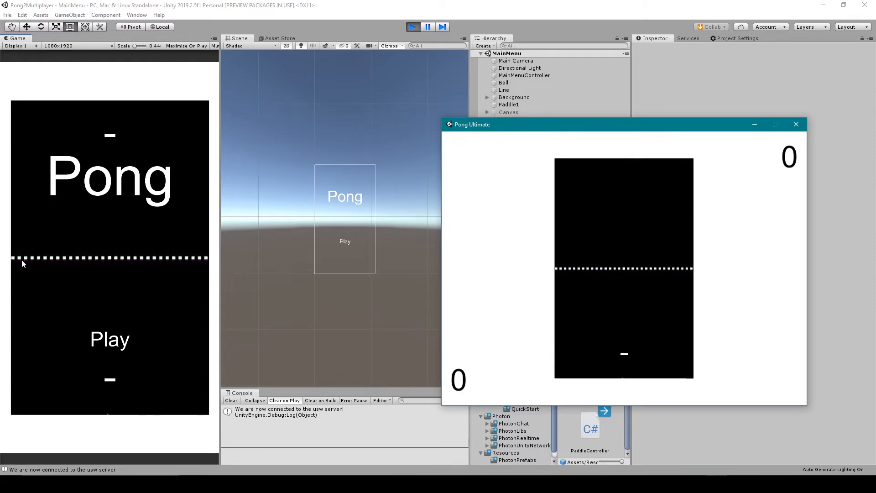
# Start the Pong match in the editor, move the paddle to test, then stop Play mode
pyautogui.click(344, 241)
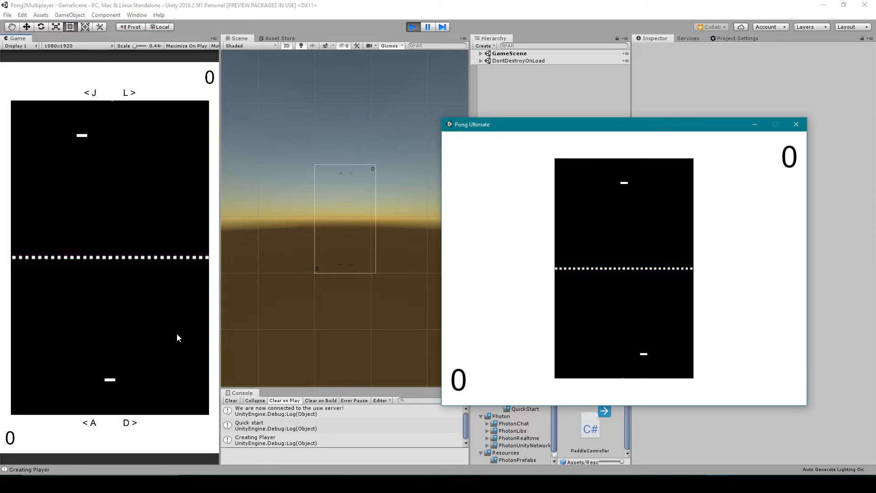
pyautogui.click(795, 124)
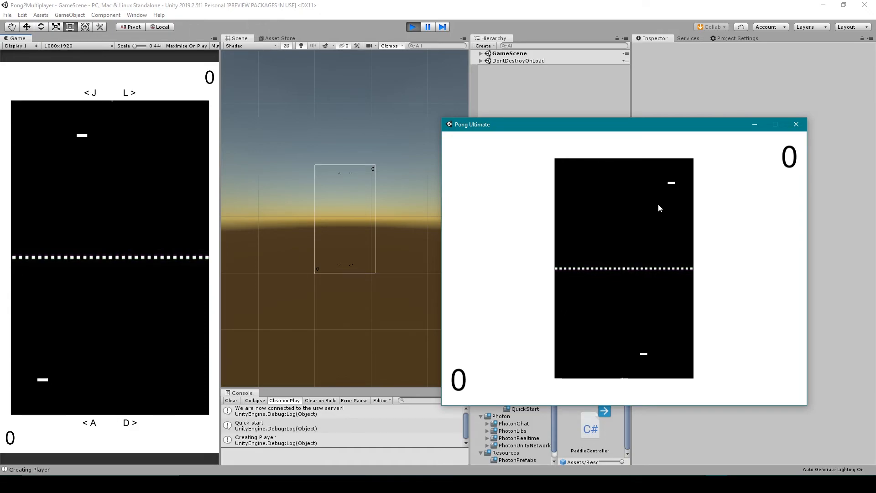
pyautogui.moveTo(659, 211)
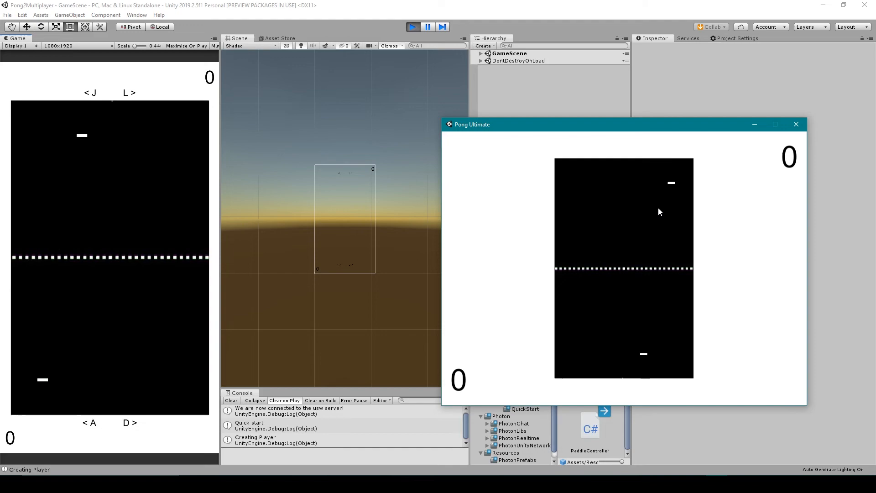
pyautogui.click(413, 27)
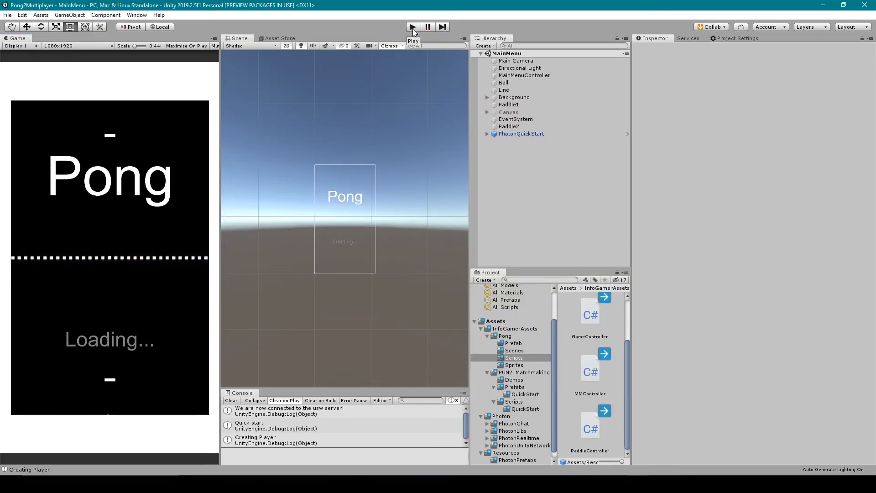